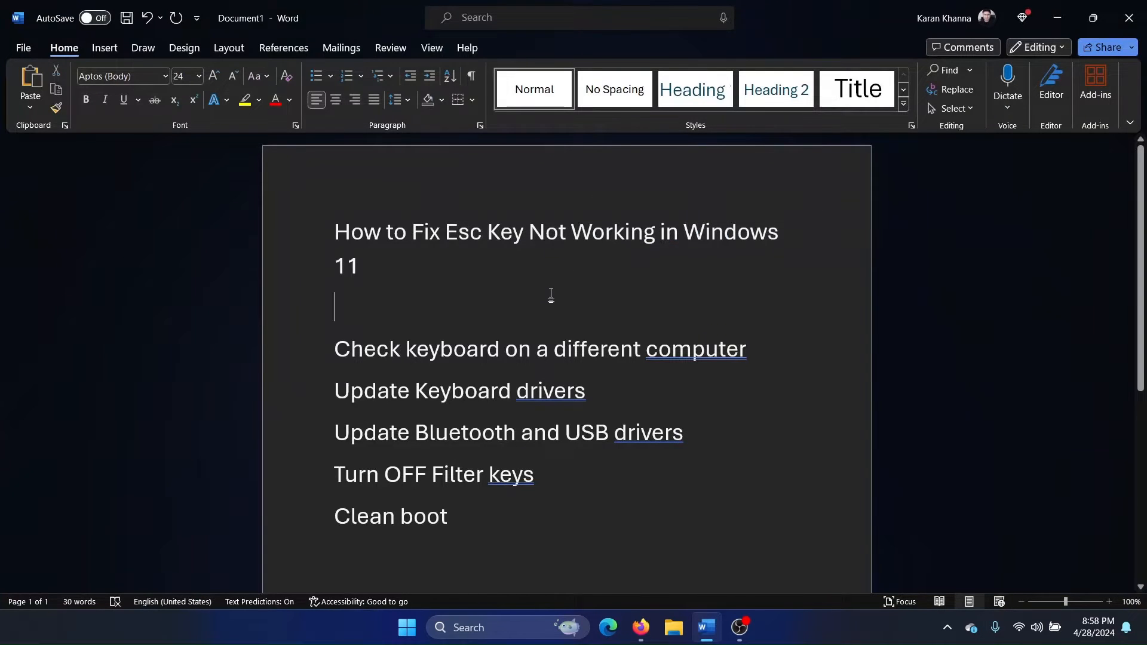
mouse_move(516, 299)
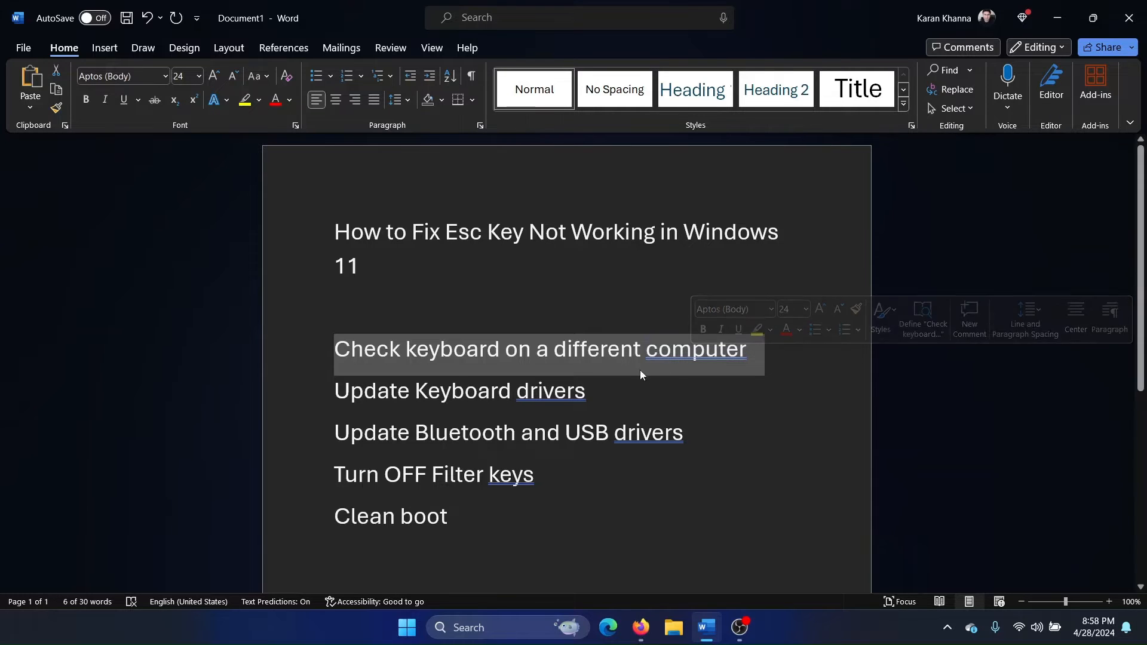
Locate Device Manager via 'dev' search and start Update driver on the HID Keyboard Device.
left_click(351, 391)
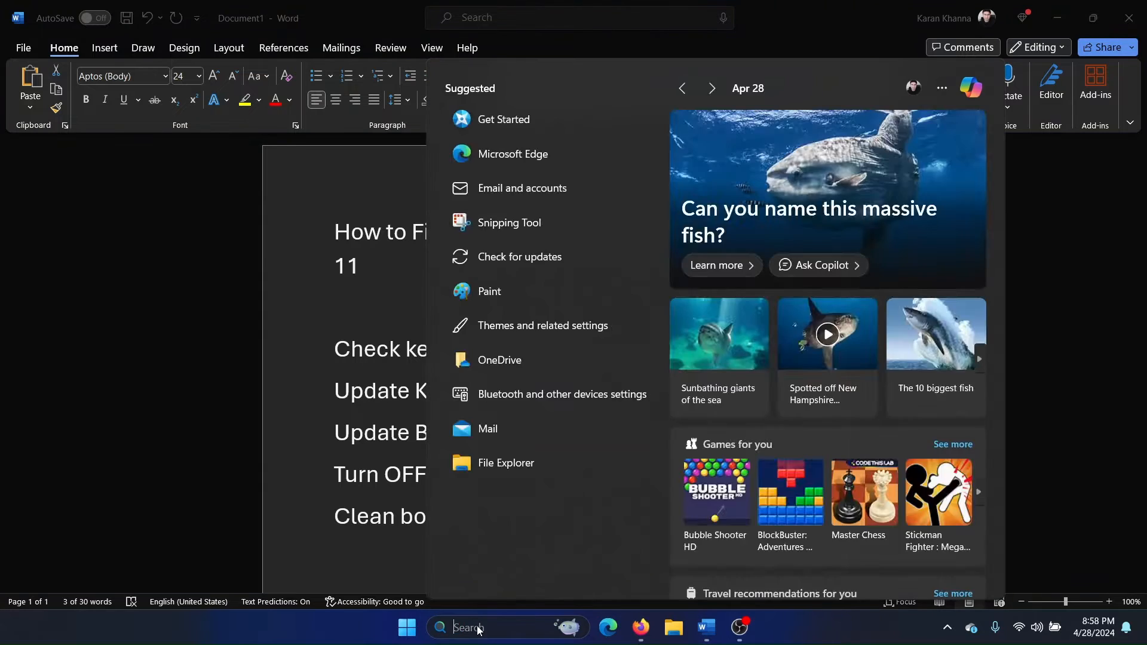
type("dev")
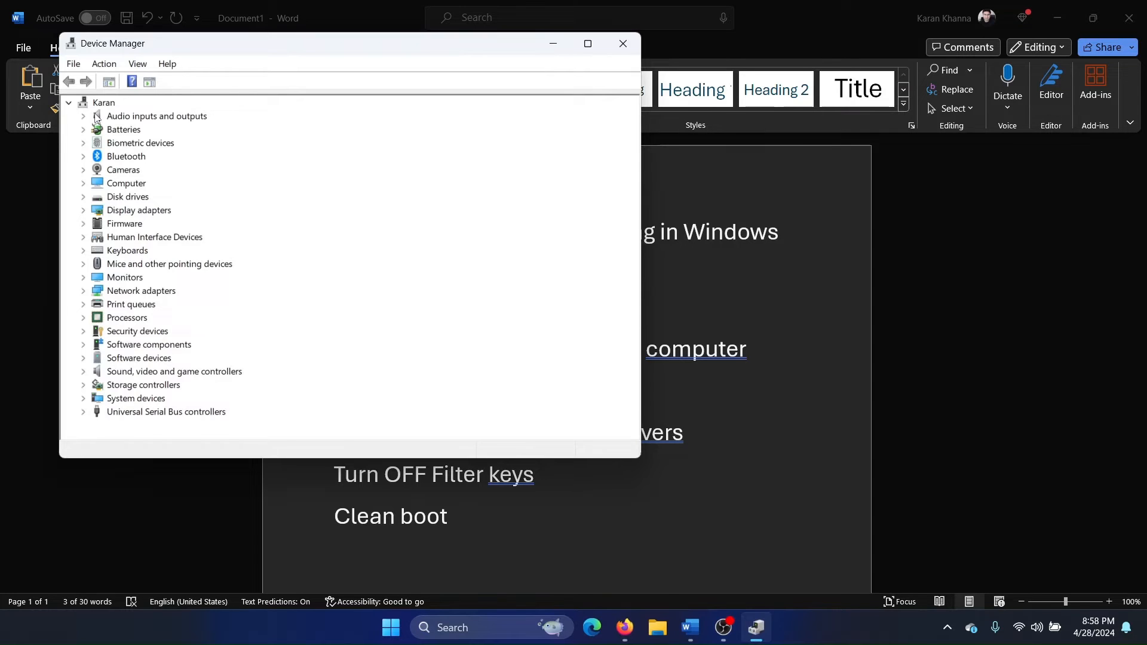
left_click(82, 250)
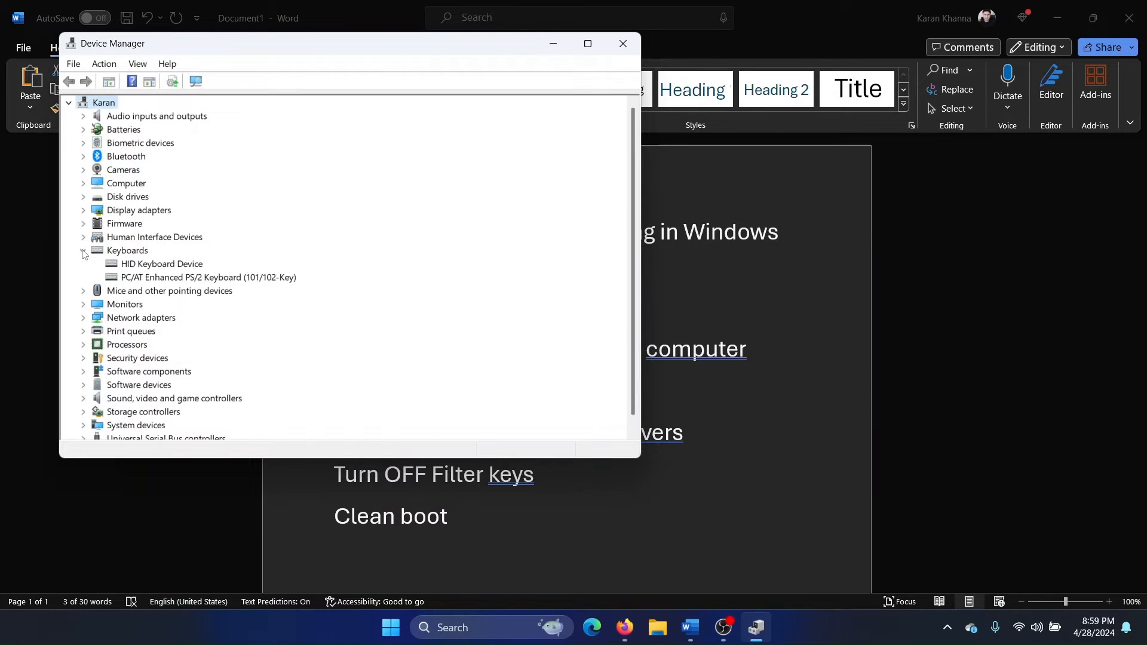
right_click(161, 263)
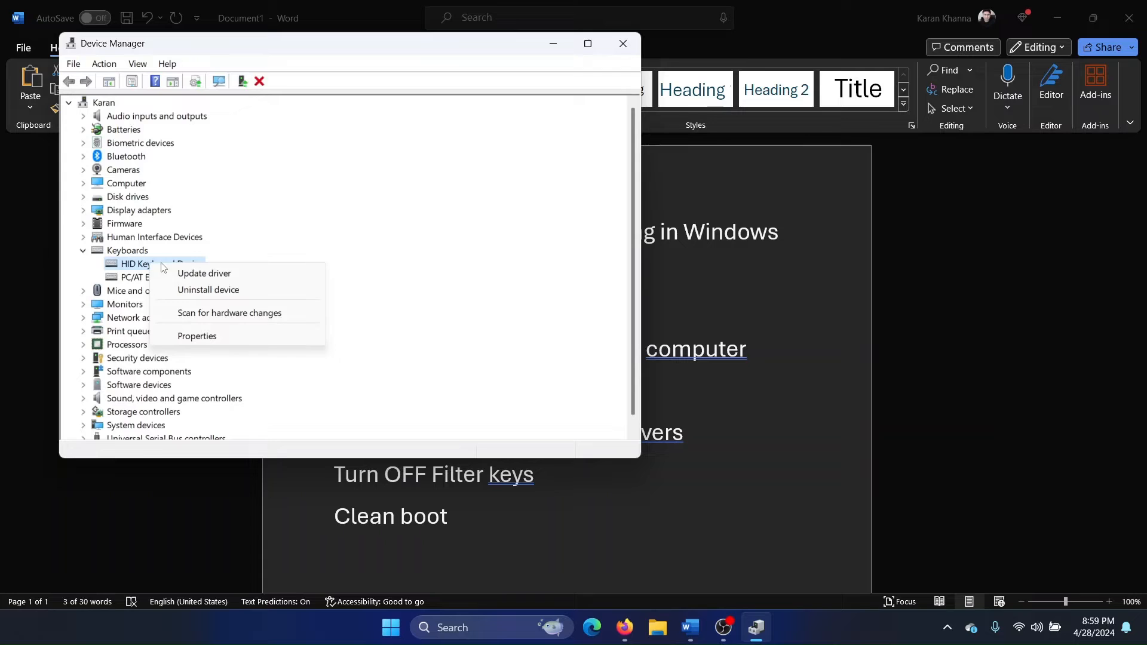
left_click(203, 272)
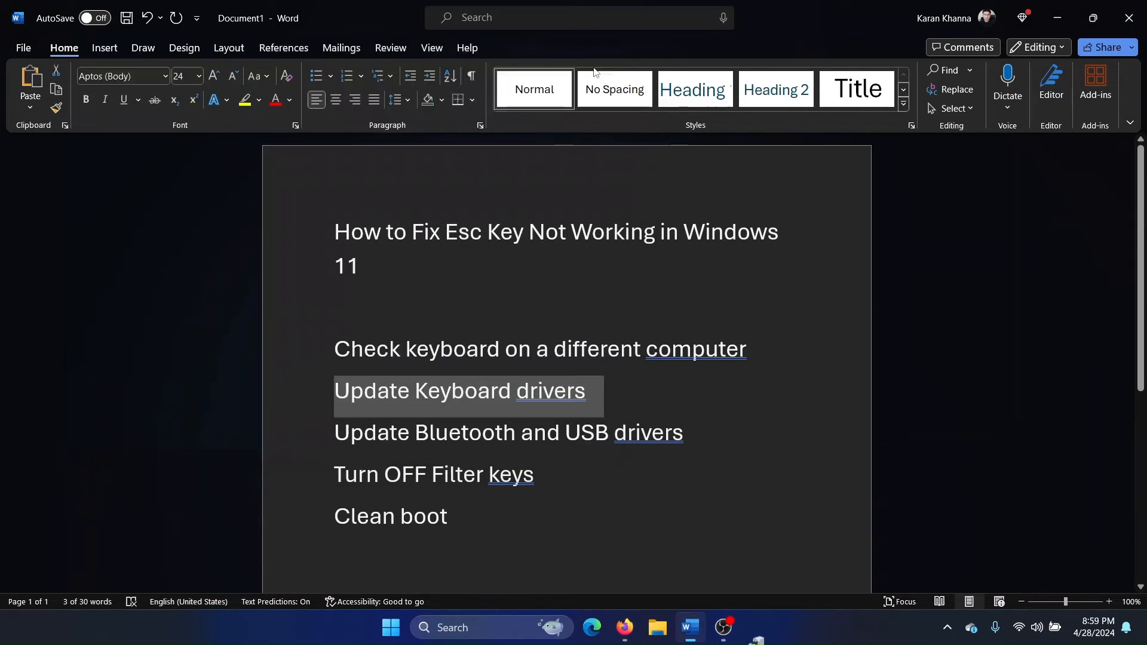
Update the Intel(R) Wireless Bluetooth(R) driver, which reports already up to date.
left_click(482, 432)
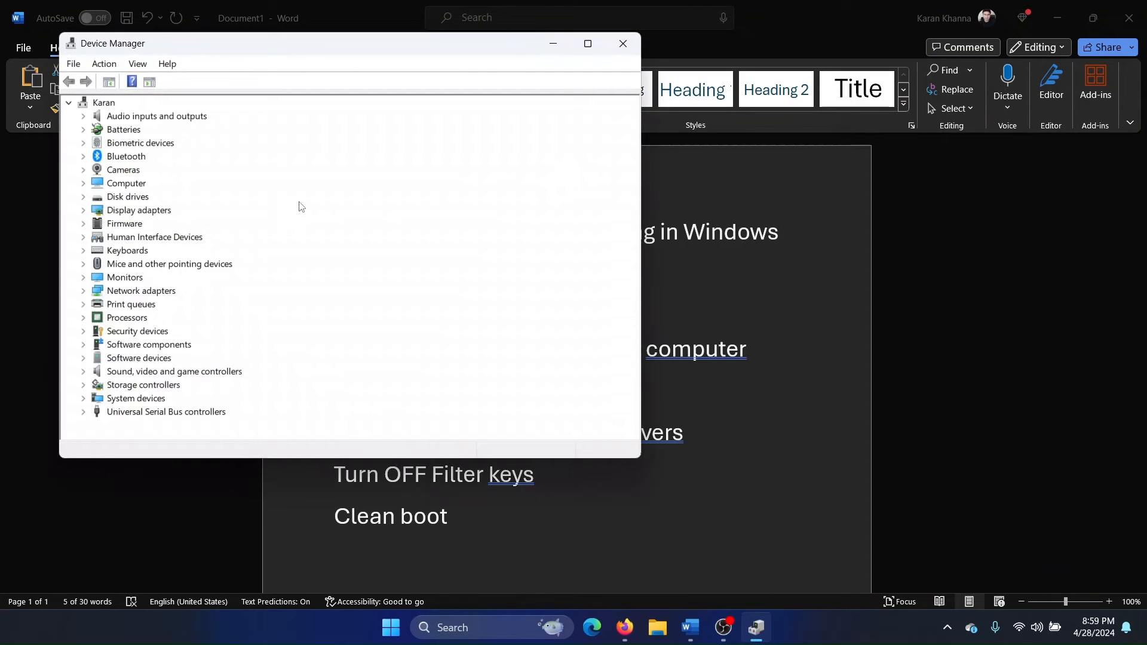
left_click(82, 155)
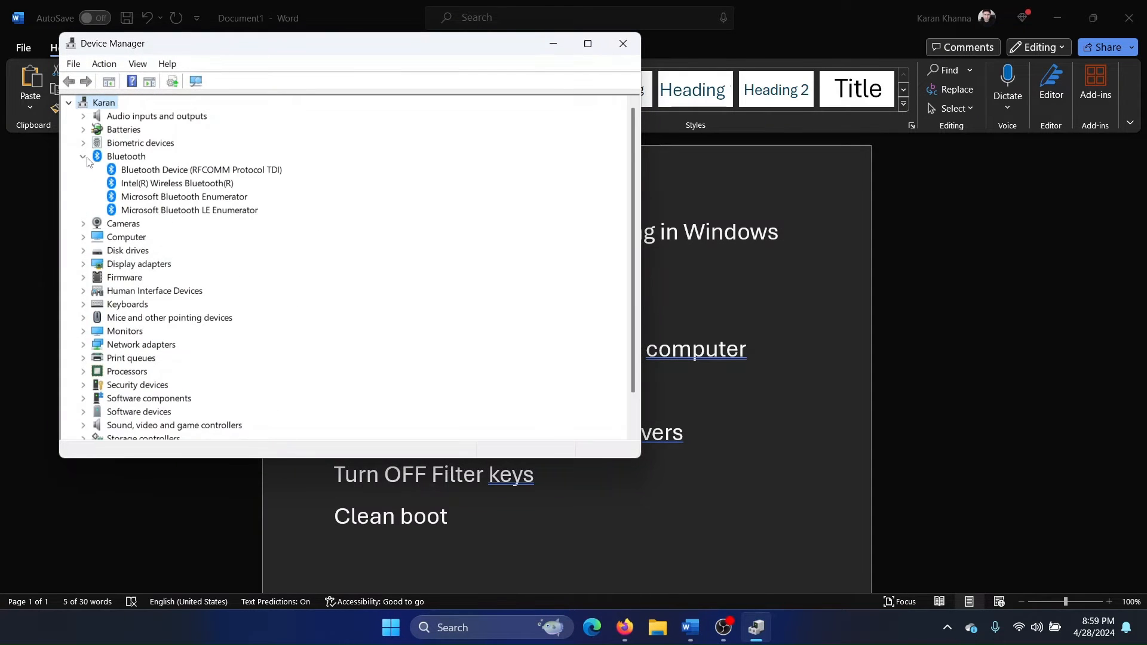
right_click(177, 183)
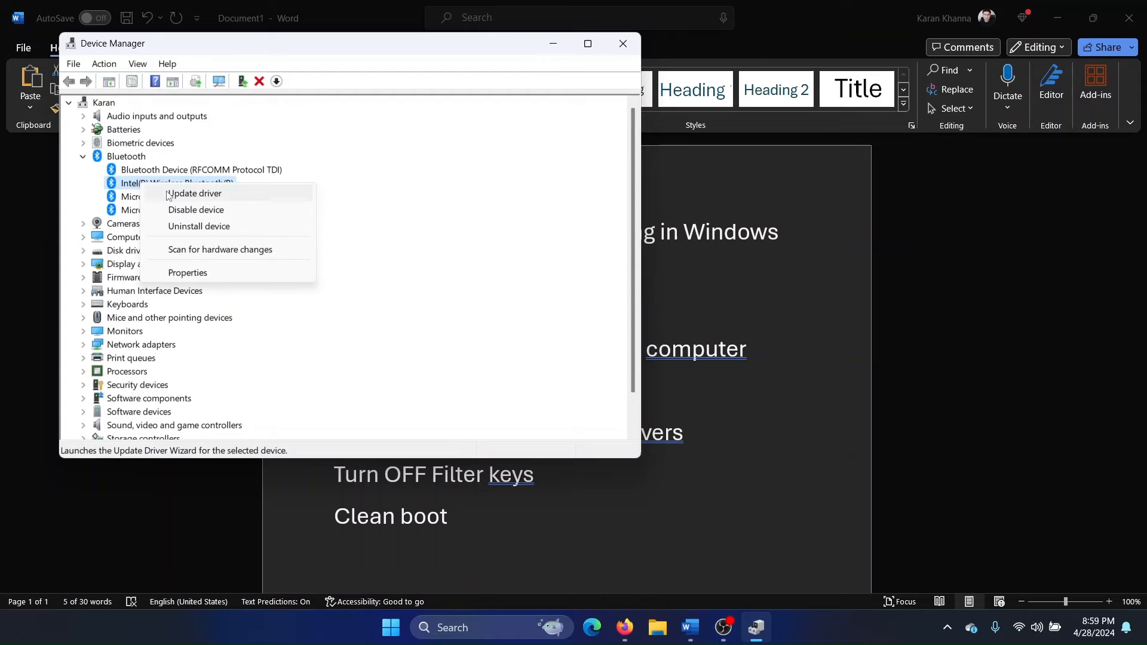
left_click(193, 193)
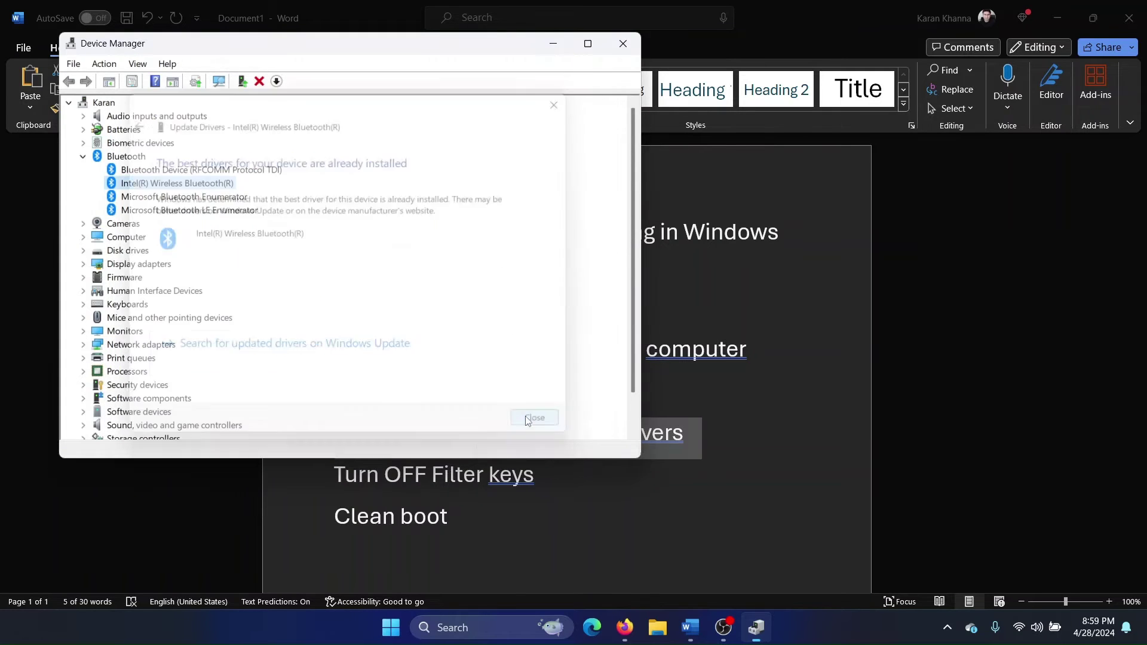
left_click(534, 417)
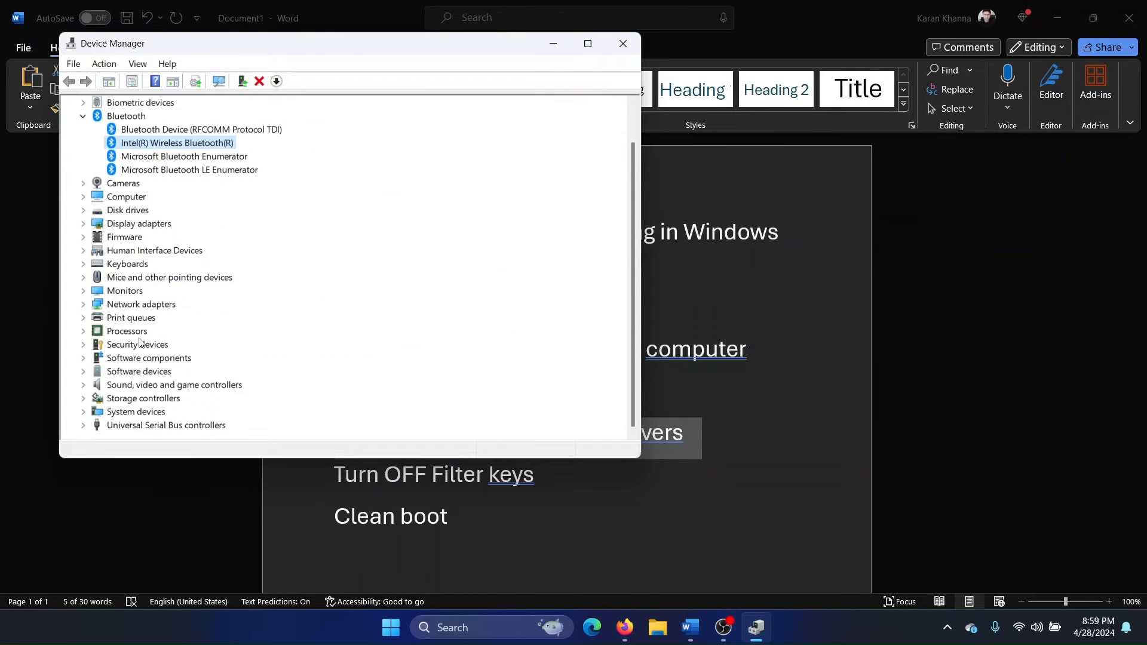
Select the USB Root Hub (USB 3.0) under Universal Serial Bus controllers.
scroll("down", 3)
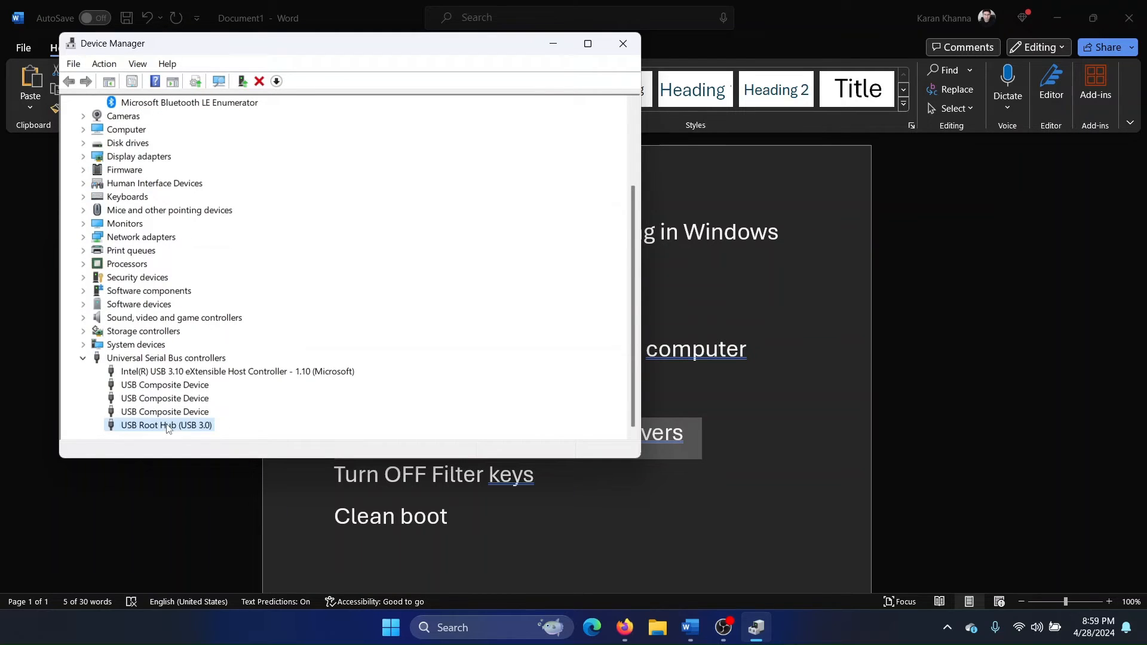
left_click(276, 82)
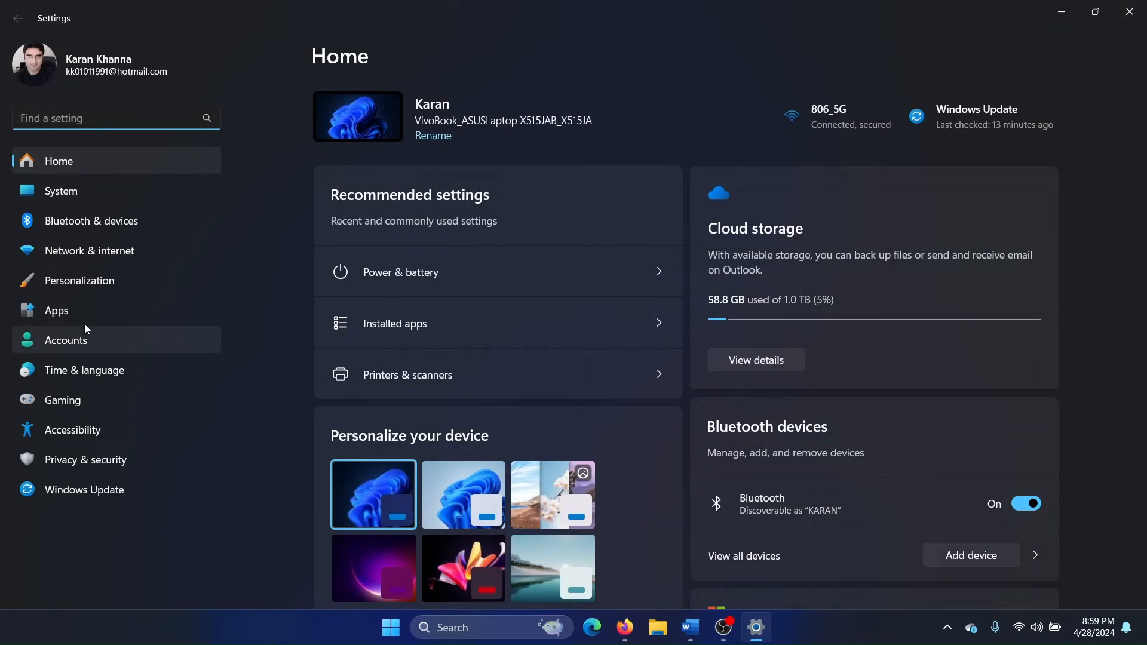
Verify Filter keys is Off on the Accessibility keyboard page and close Settings.
left_click(71, 429)
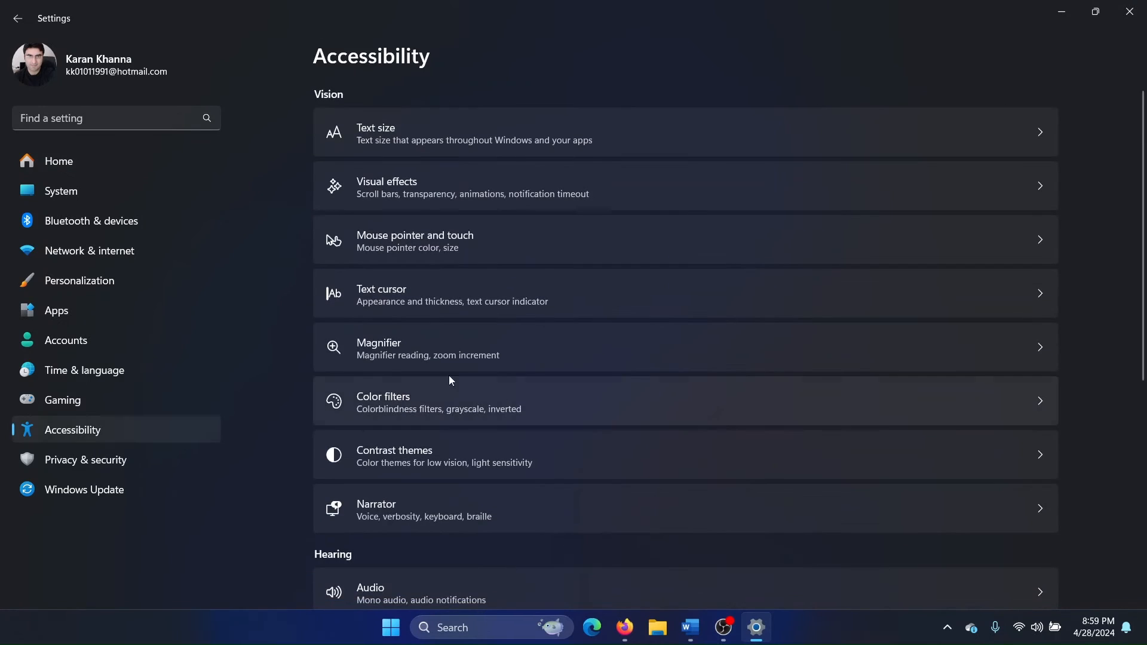
scroll("down", 3)
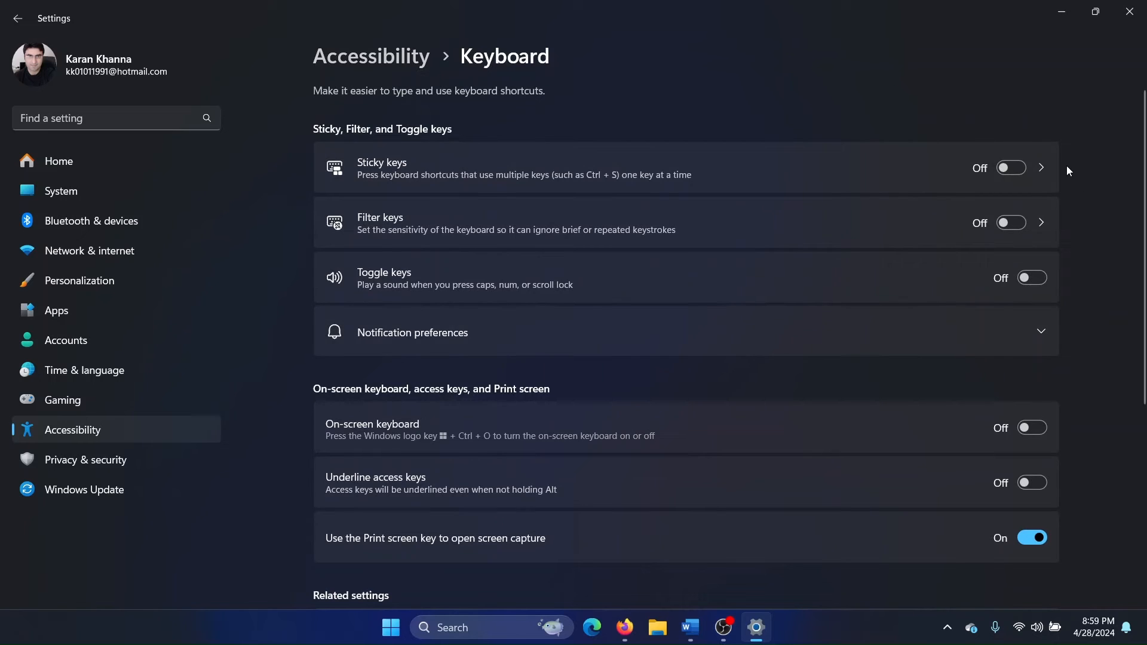
left_click(705, 627)
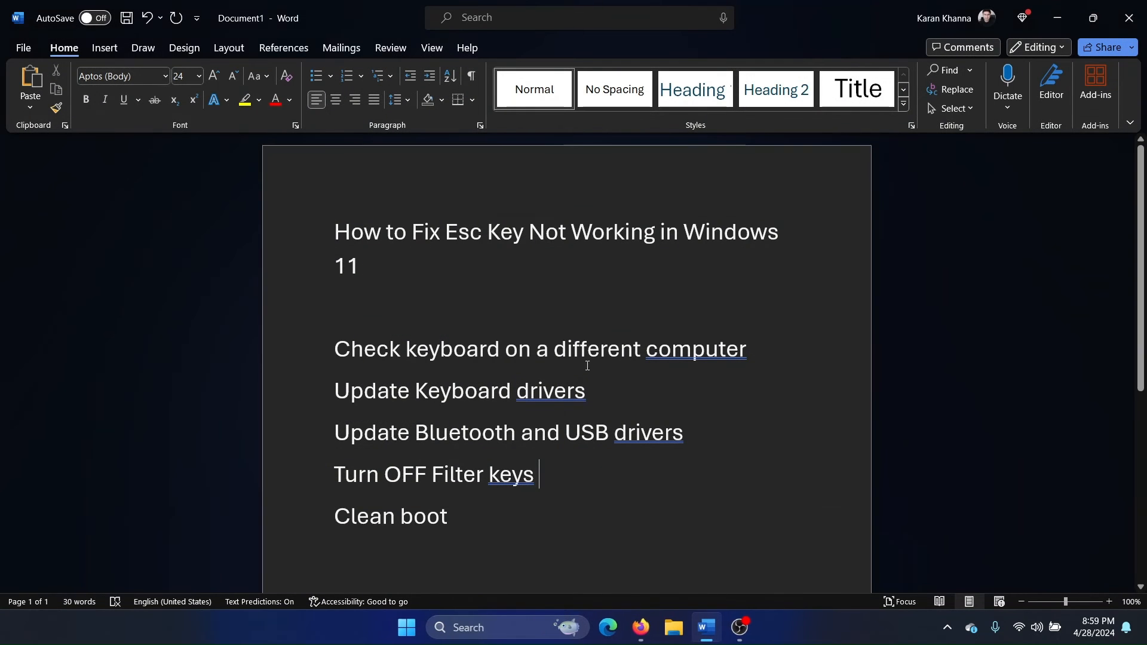
Hide all Microsoft services, disable the rest, and exit System Configuration without restarting.
double_click(390, 517)
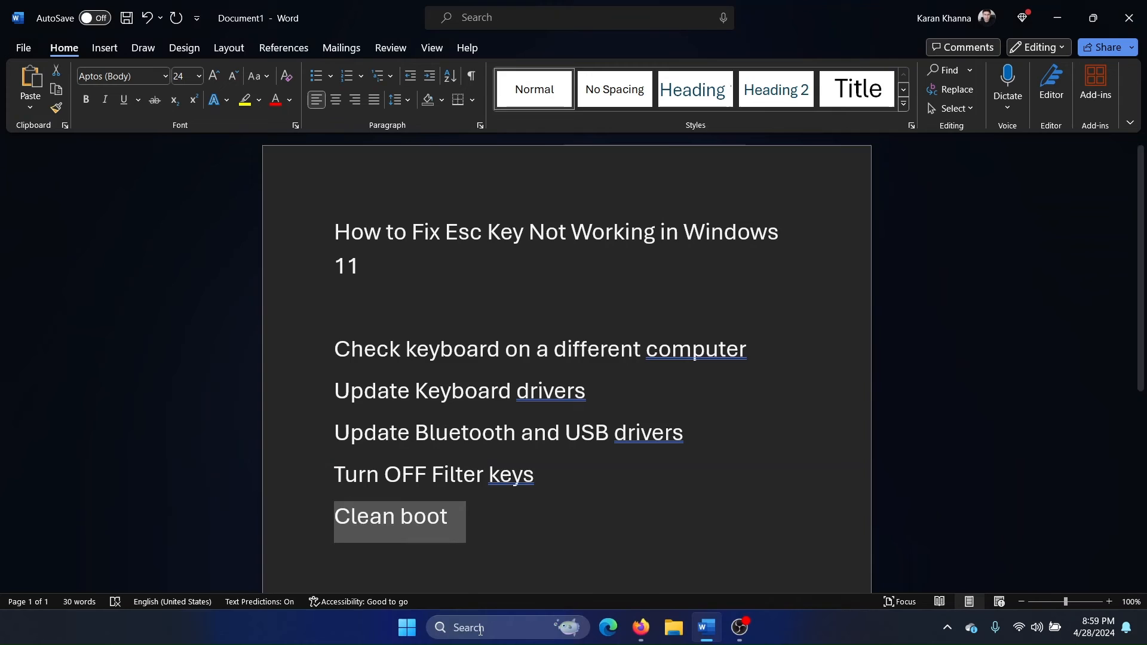
type("system Configuration")
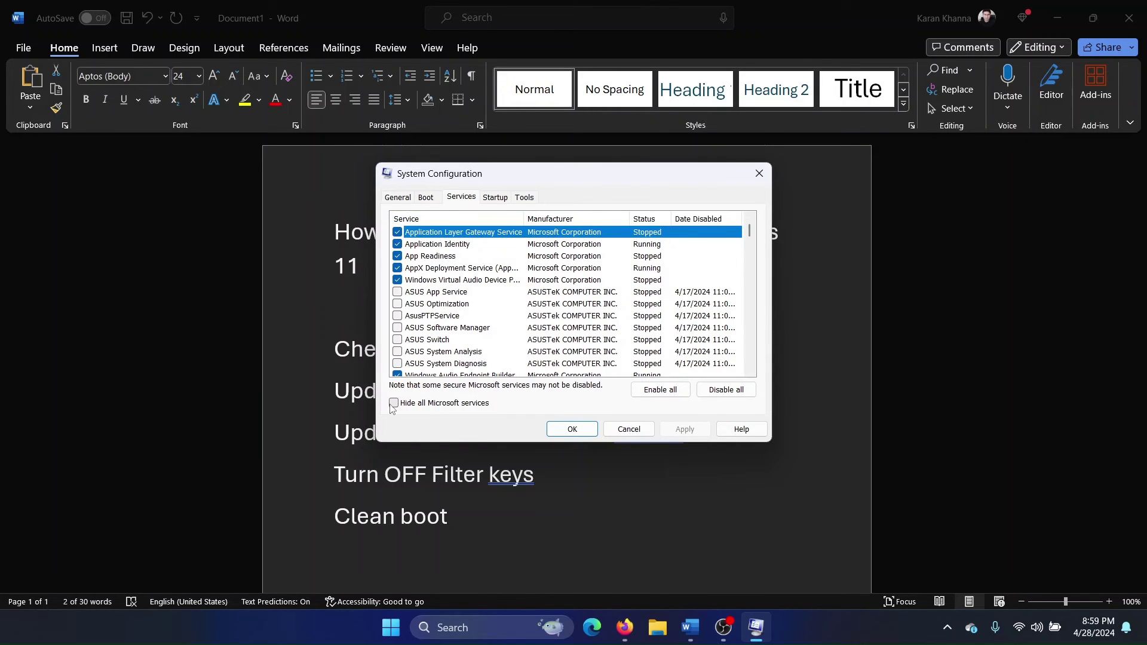
left_click(393, 403)
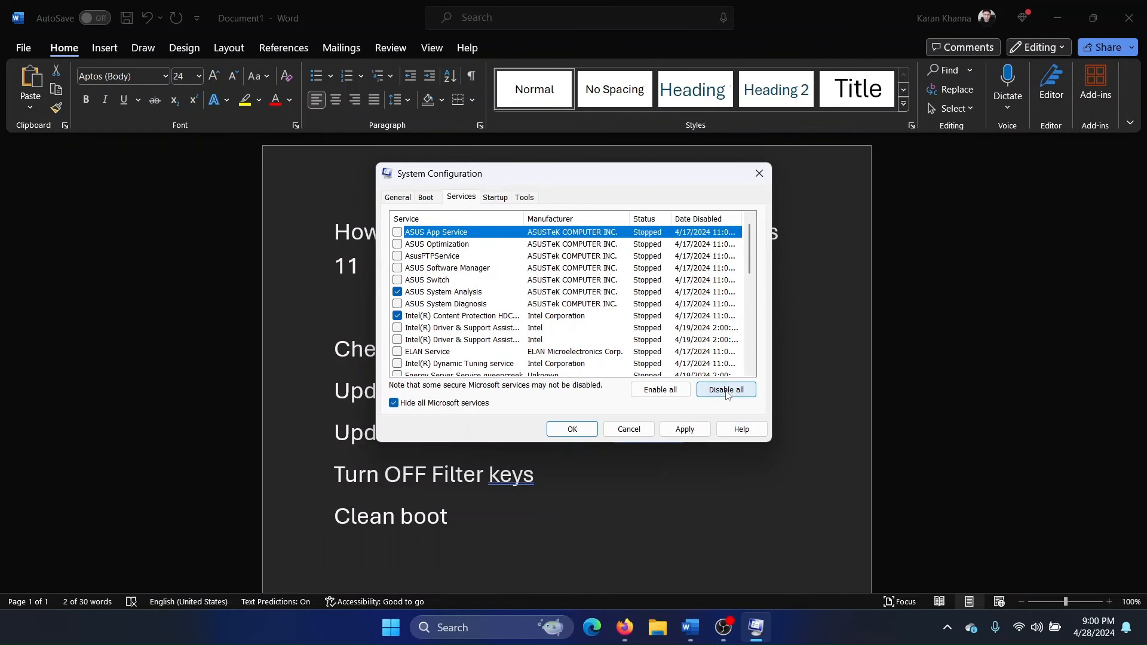
left_click(572, 429)
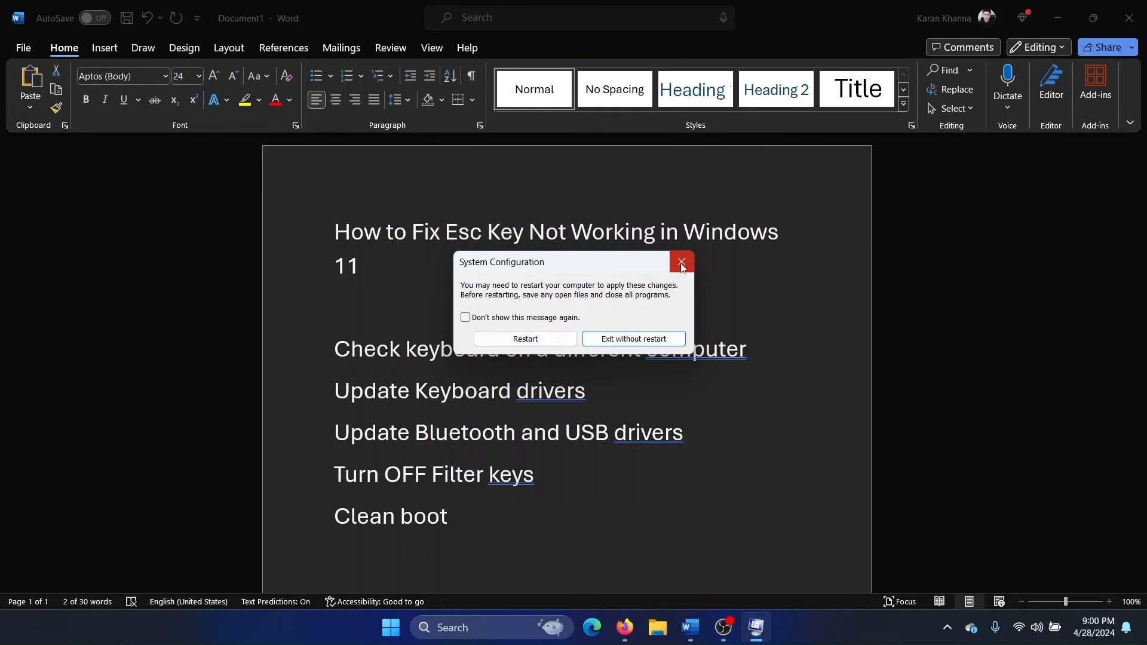
left_click(680, 262)
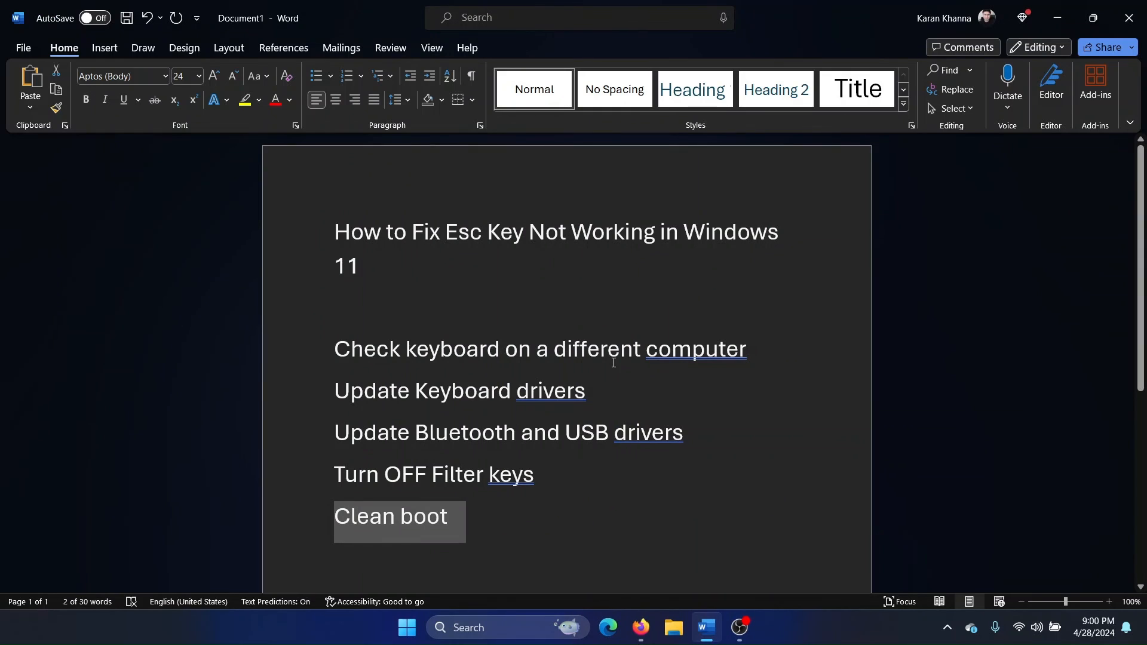
mouse_move(627, 405)
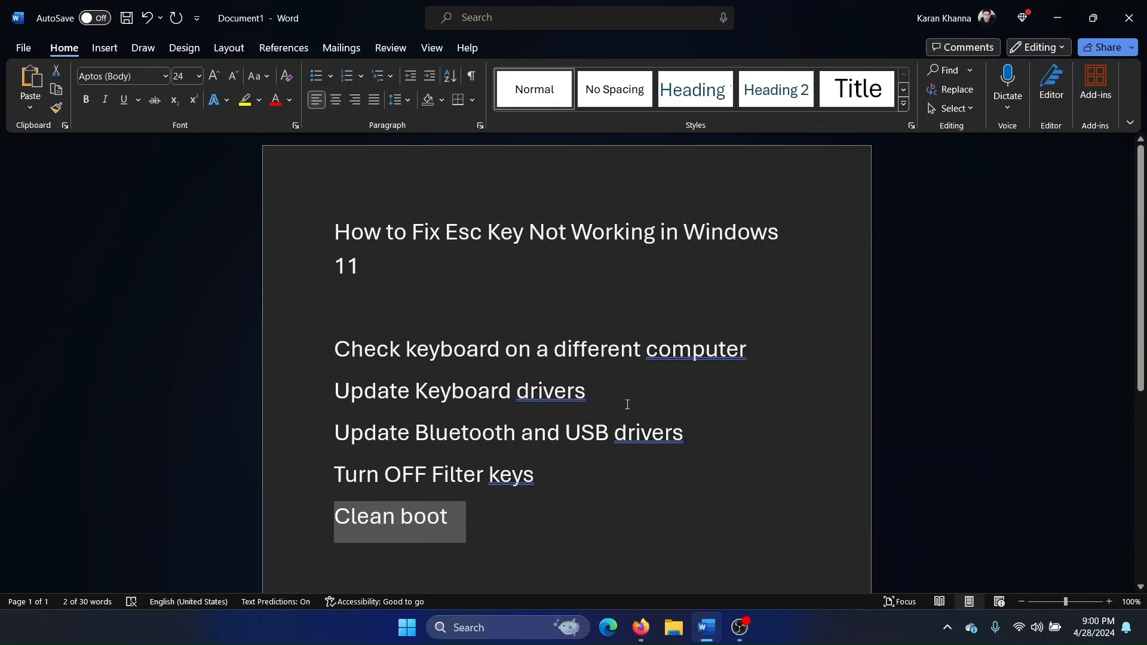
mouse_move(591, 518)
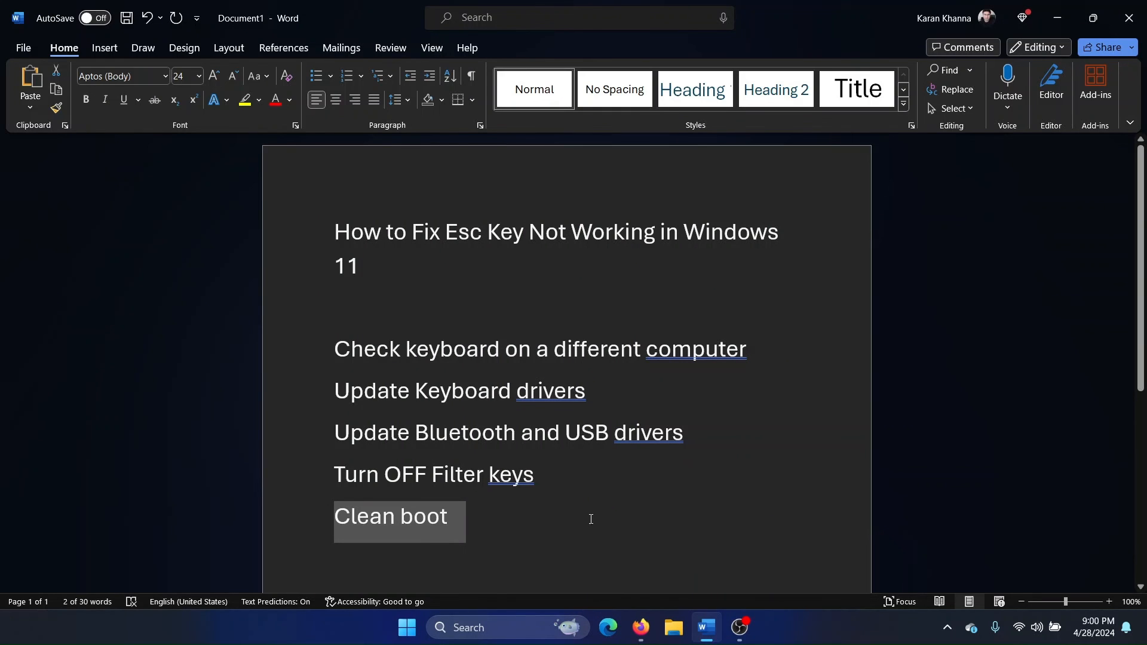
mouse_move(603, 551)
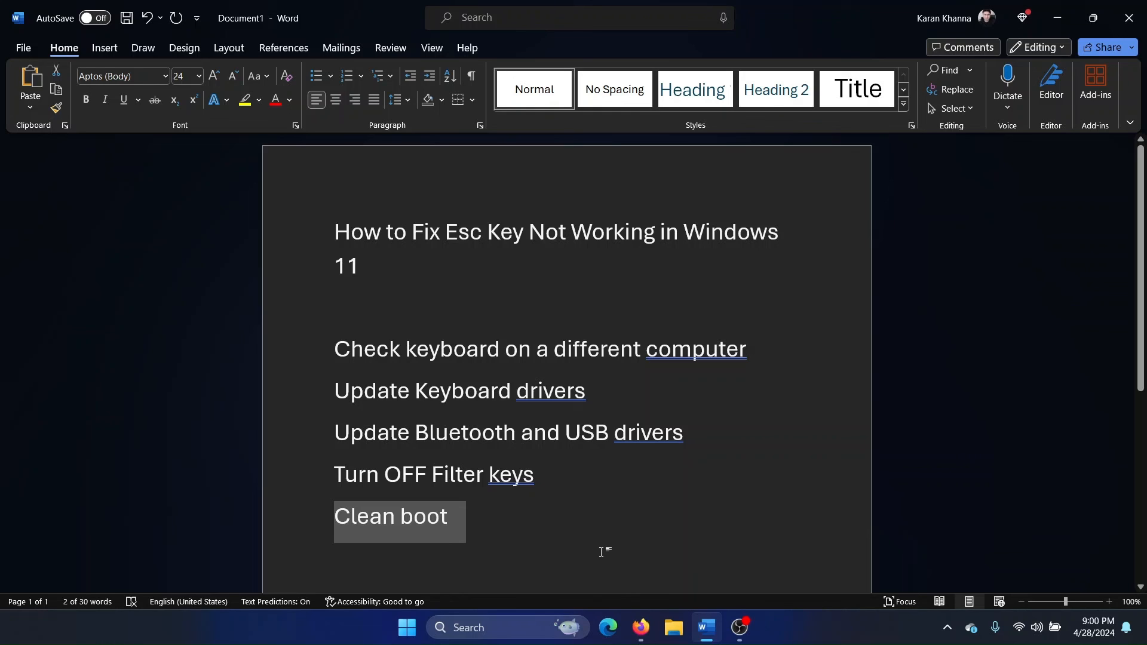
mouse_move(741, 566)
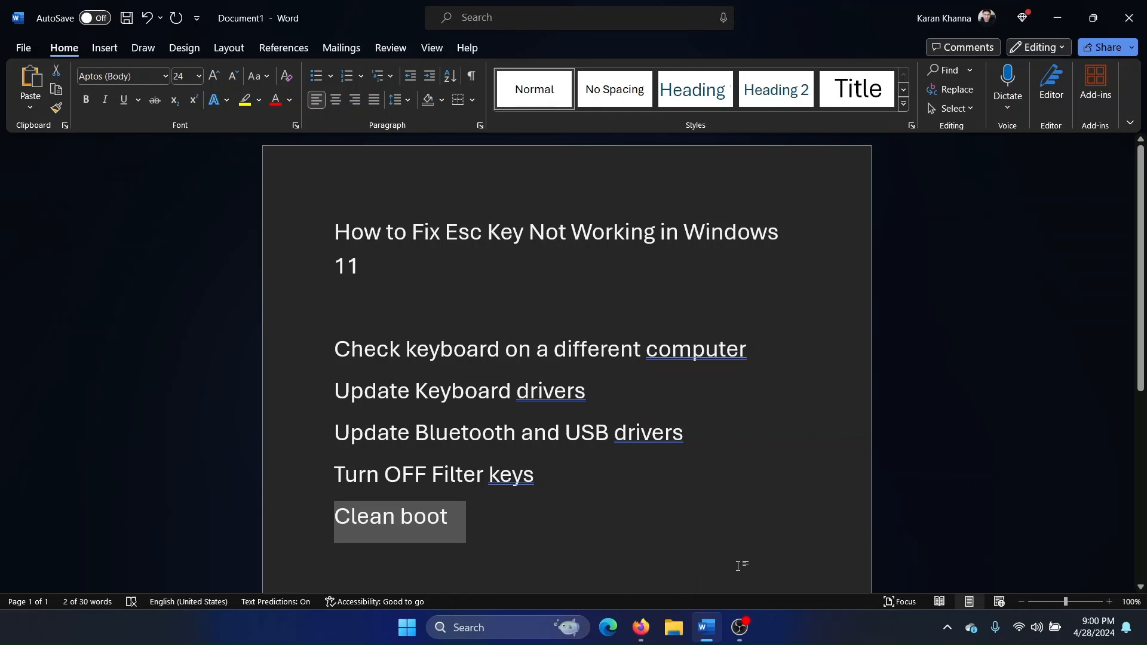